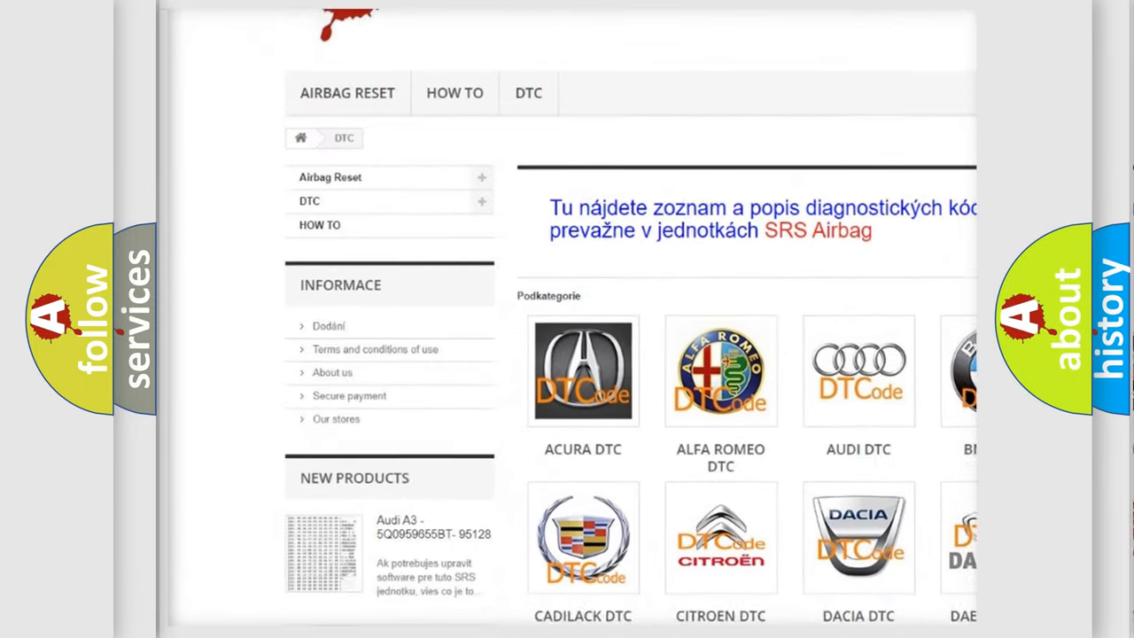
scroll(down, 3)
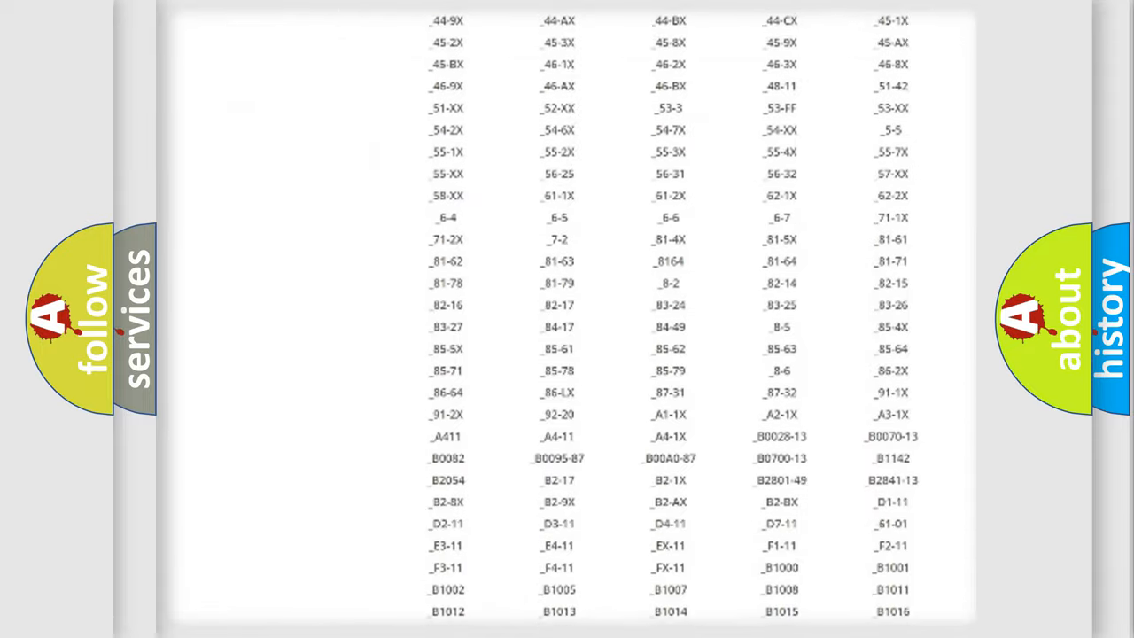
scroll(down, 3)
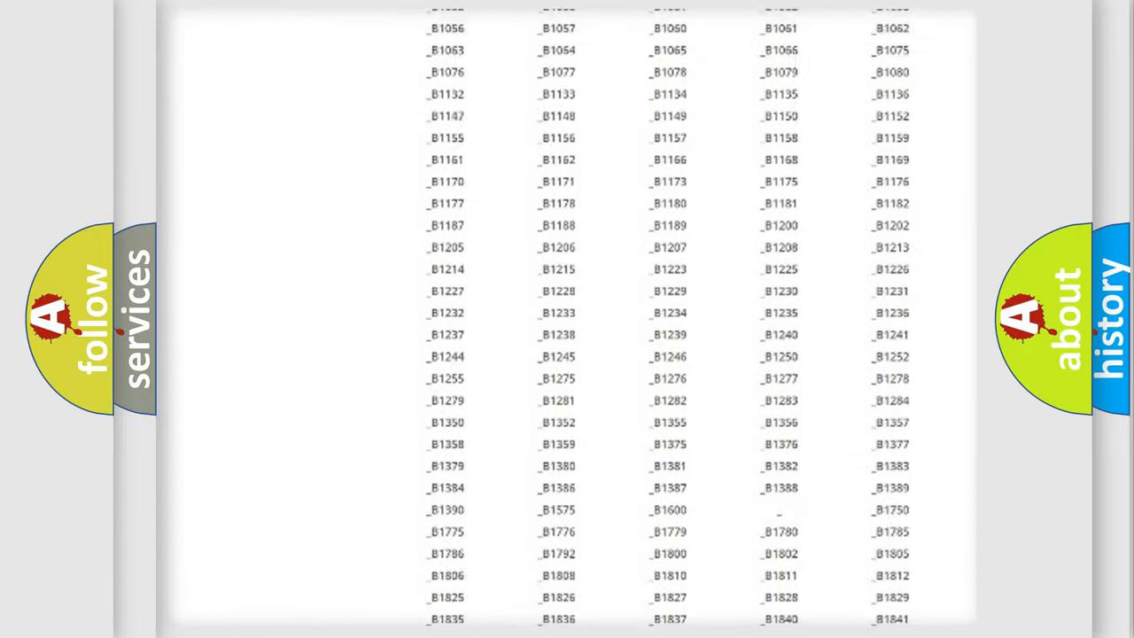